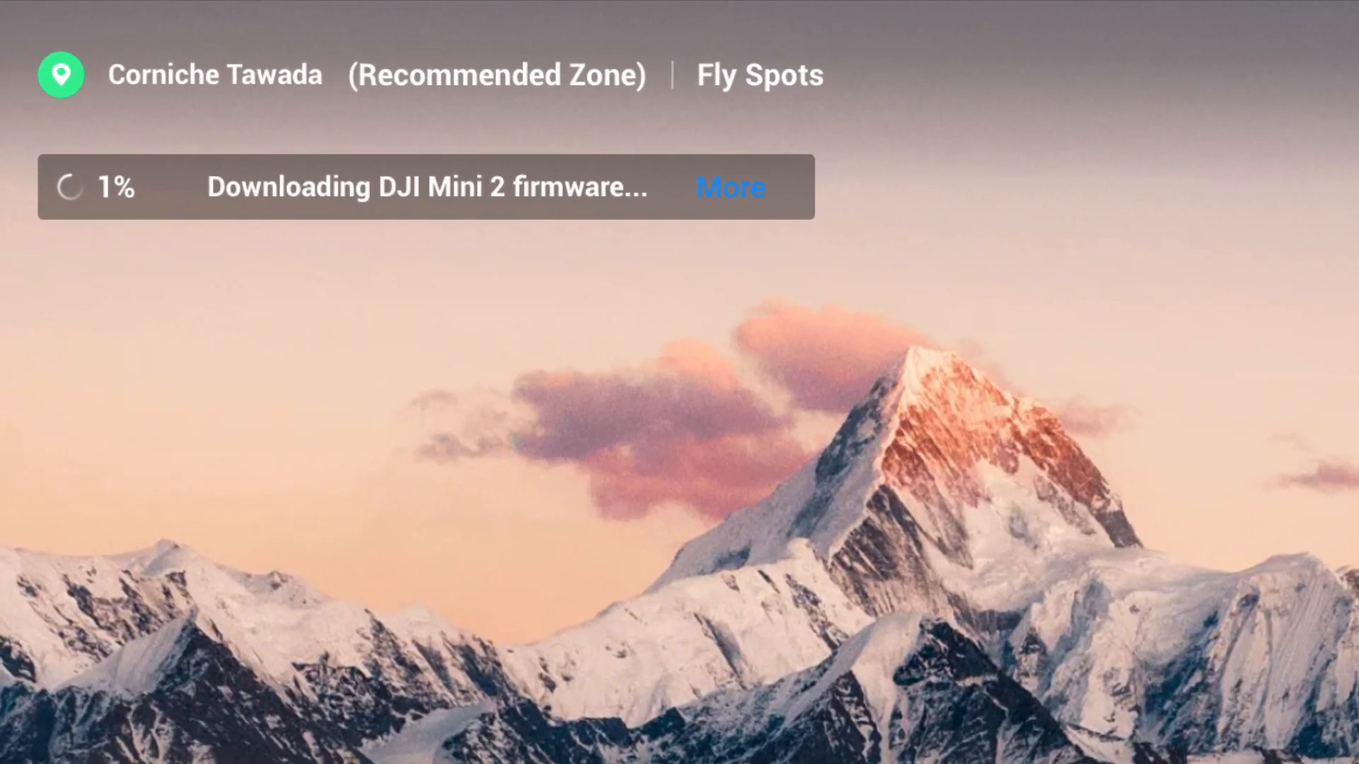
- Open the DJI Mini 2 firmware 01.03.0000 download details, showing release notes and progress
click(730, 186)
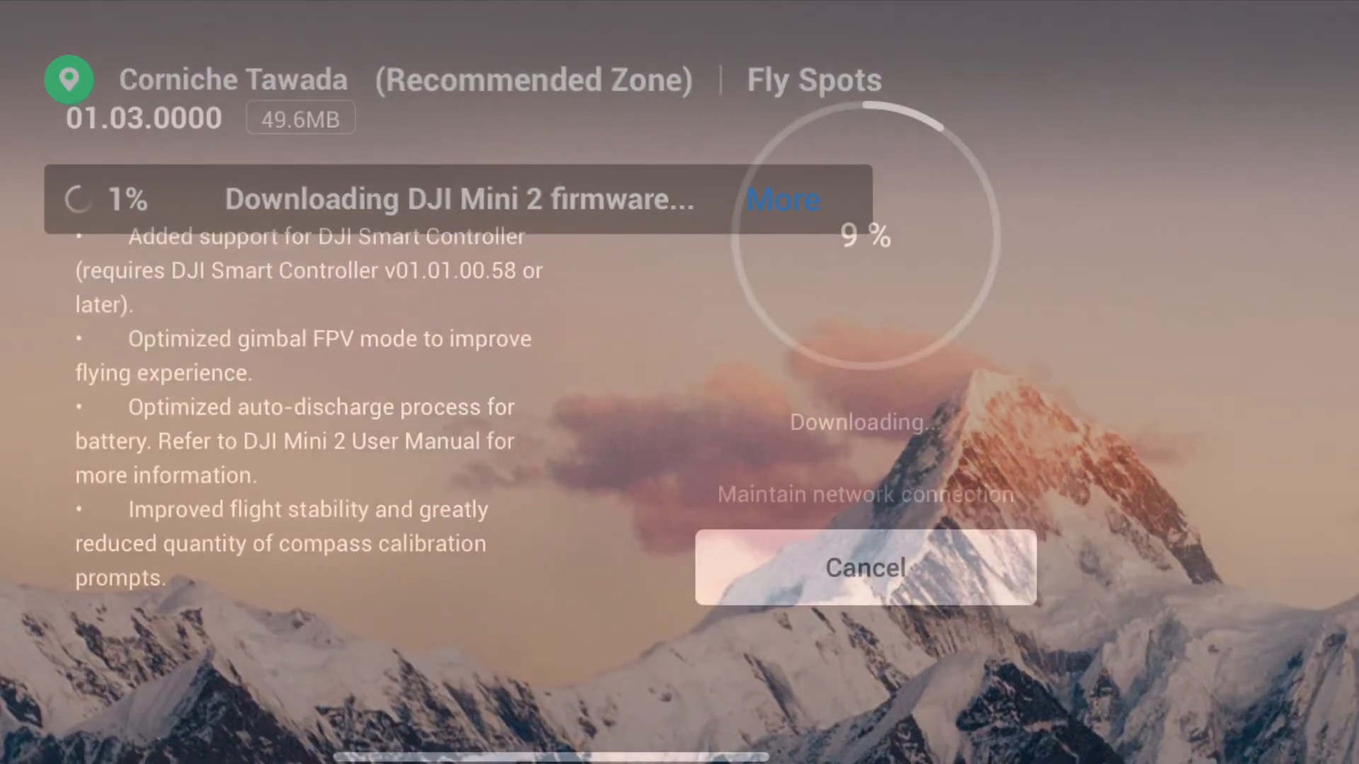